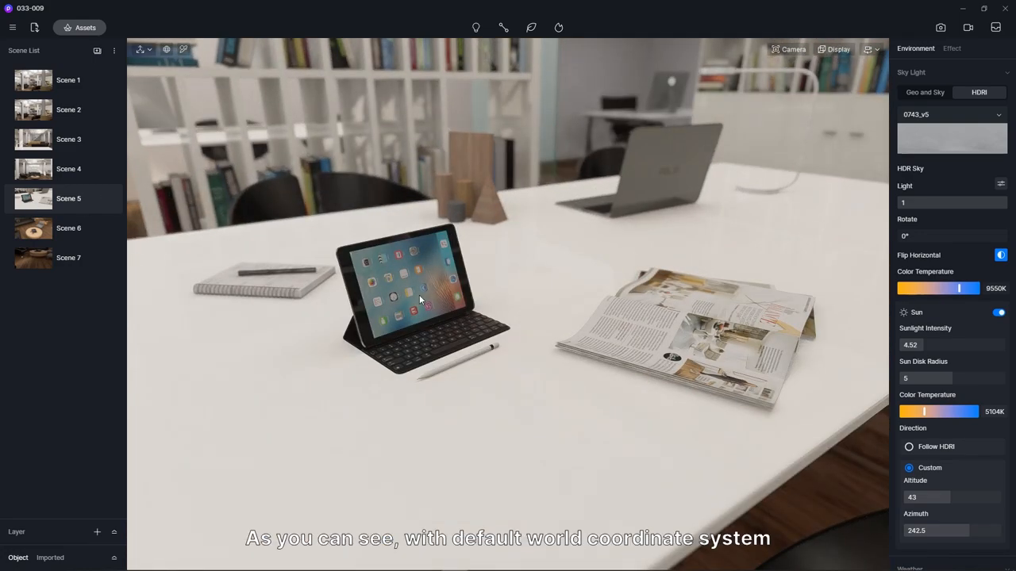
Step: Rotate the open magazine about its vertical axis and slide it across the table to a new angle
{"action": "left_click", "coordinate": [698, 326]}
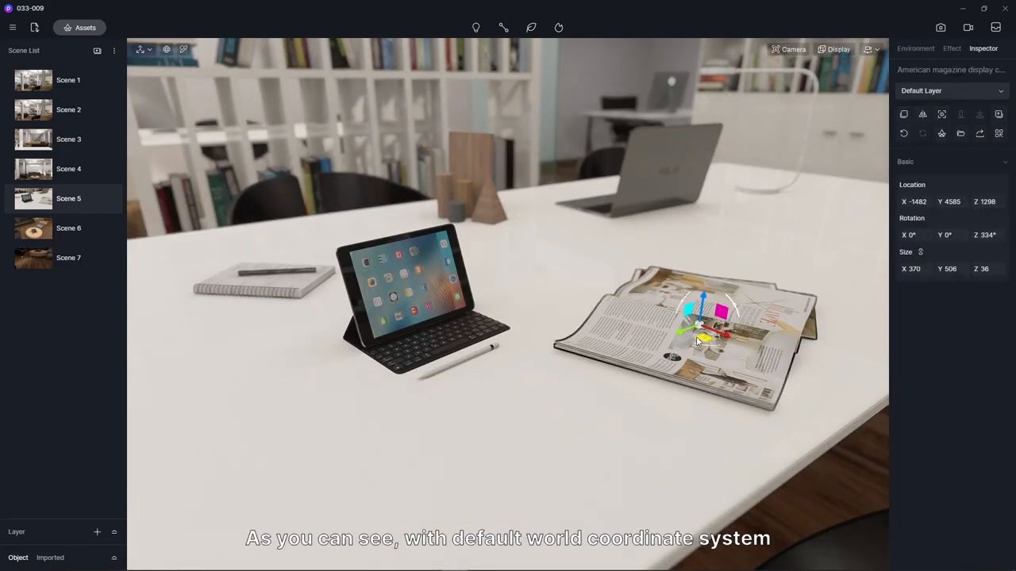
{"action": "left_click_drag", "start_coordinate": [698, 341], "coordinate": [722, 349]}
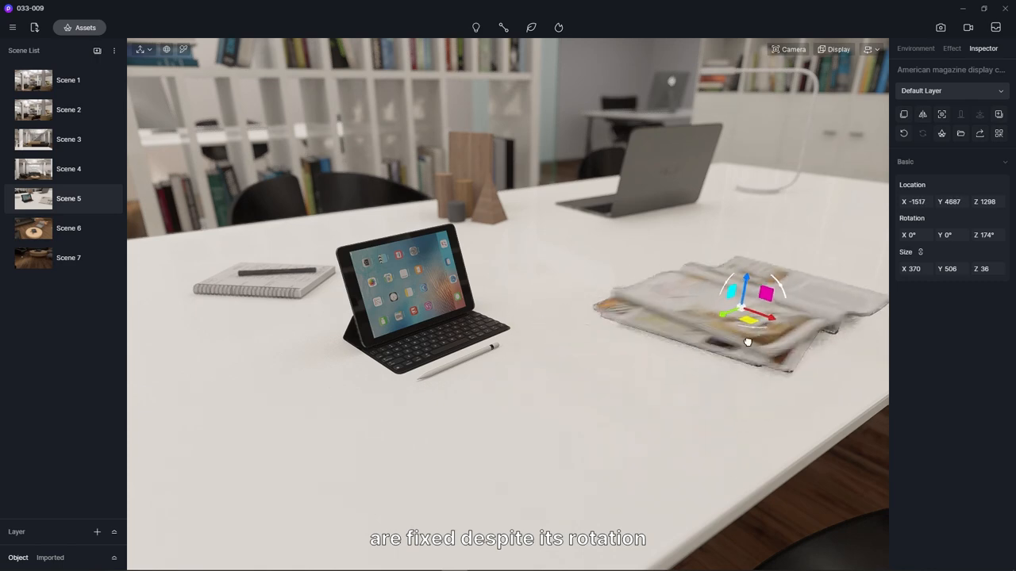
{"action": "left_click_drag", "start_coordinate": [746, 318], "coordinate": [717, 336]}
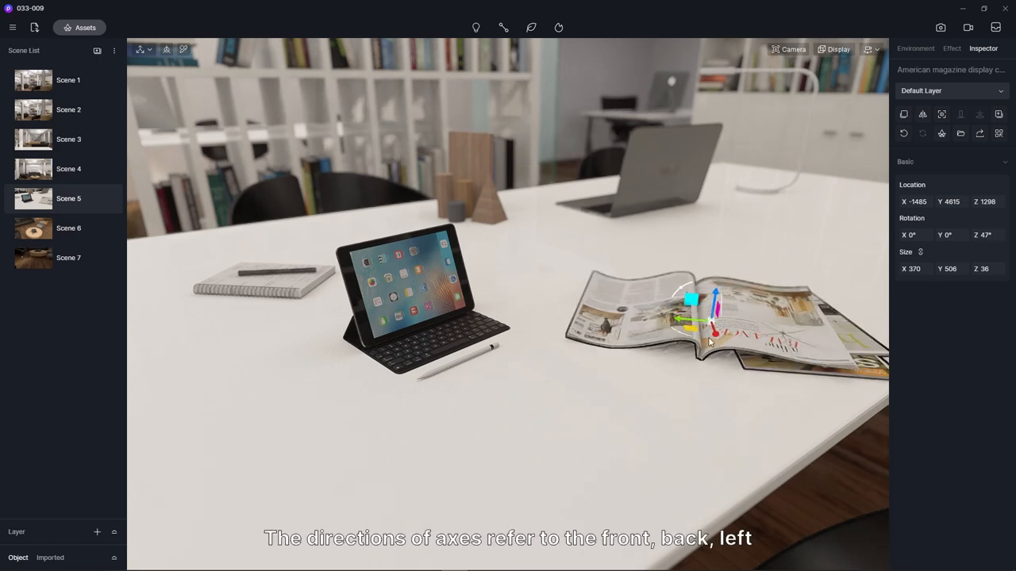
{"action": "left_click_drag", "start_coordinate": [714, 317], "coordinate": [706, 329]}
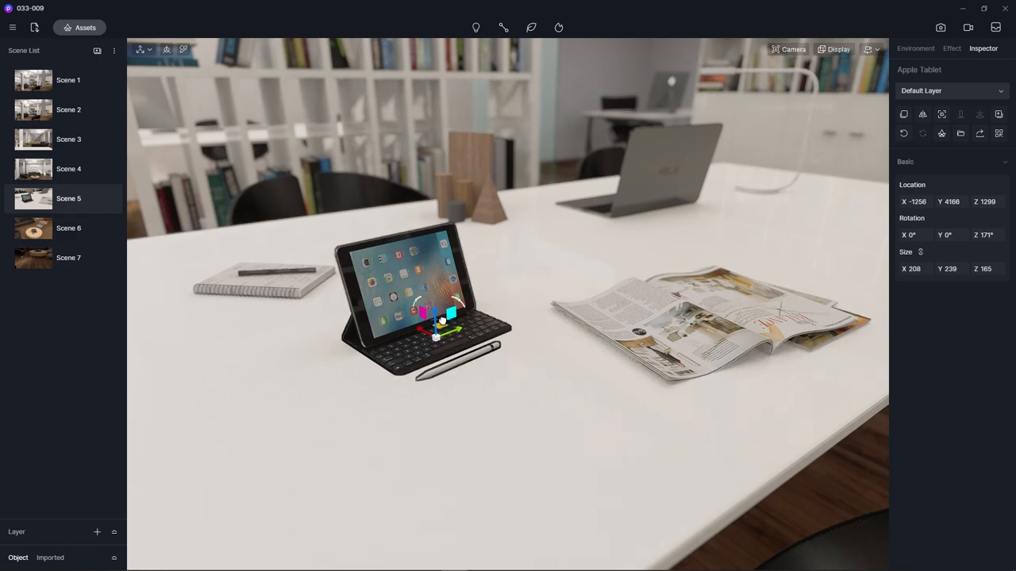
Step: Turn the tablet slightly, move the notebook along its axis, then reselect the tablet
{"action": "left_click_drag", "start_coordinate": [445, 318], "coordinate": [425, 352]}
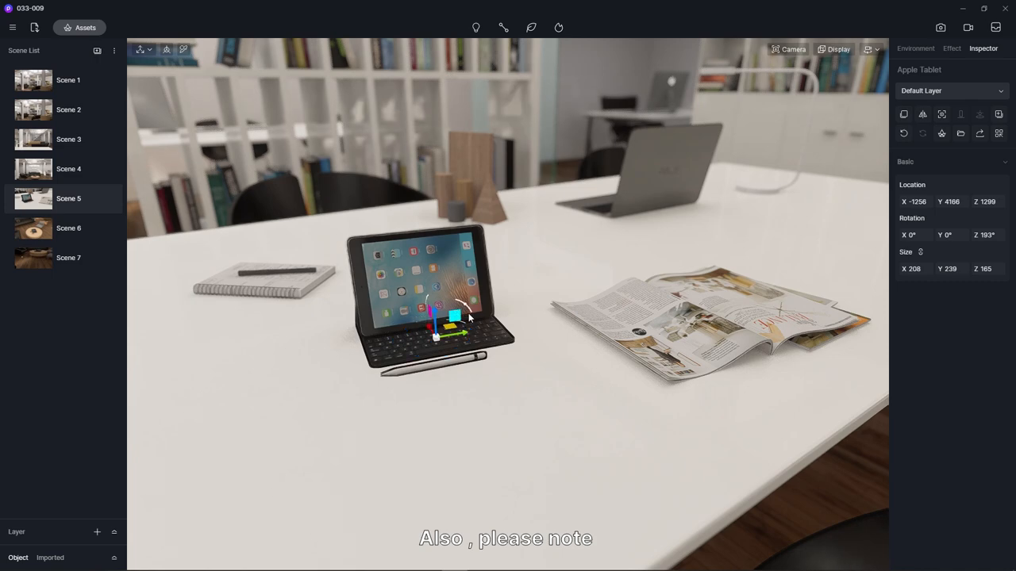
{"action": "left_click", "coordinate": [261, 273]}
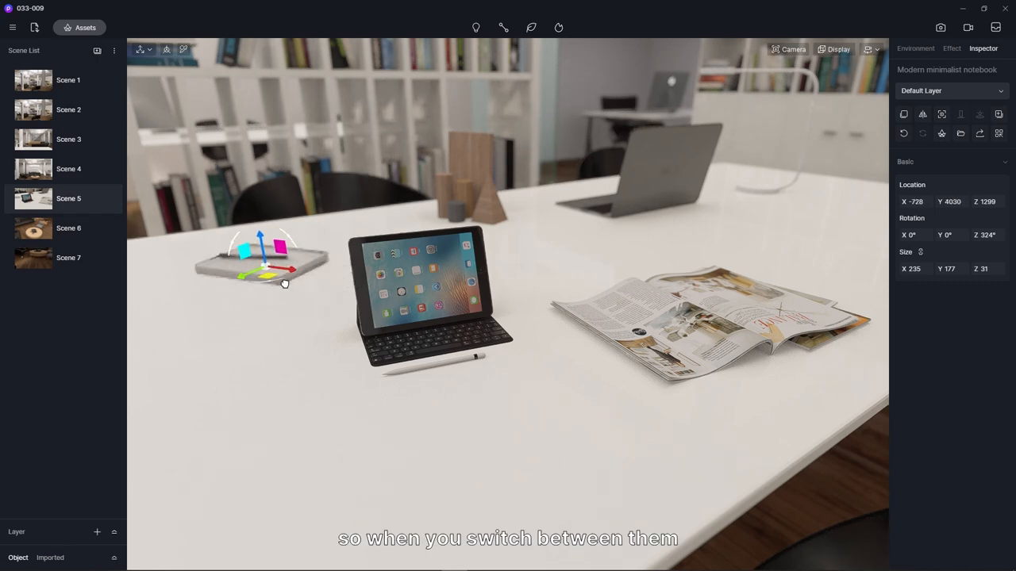
{"action": "left_click_drag", "start_coordinate": [284, 282], "coordinate": [270, 300]}
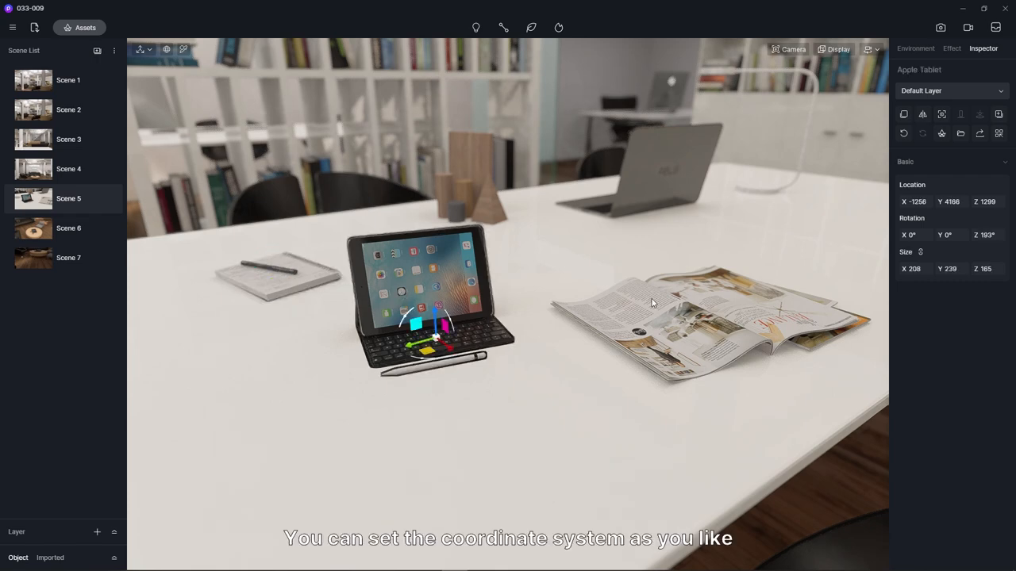
{"action": "left_click", "coordinate": [706, 318]}
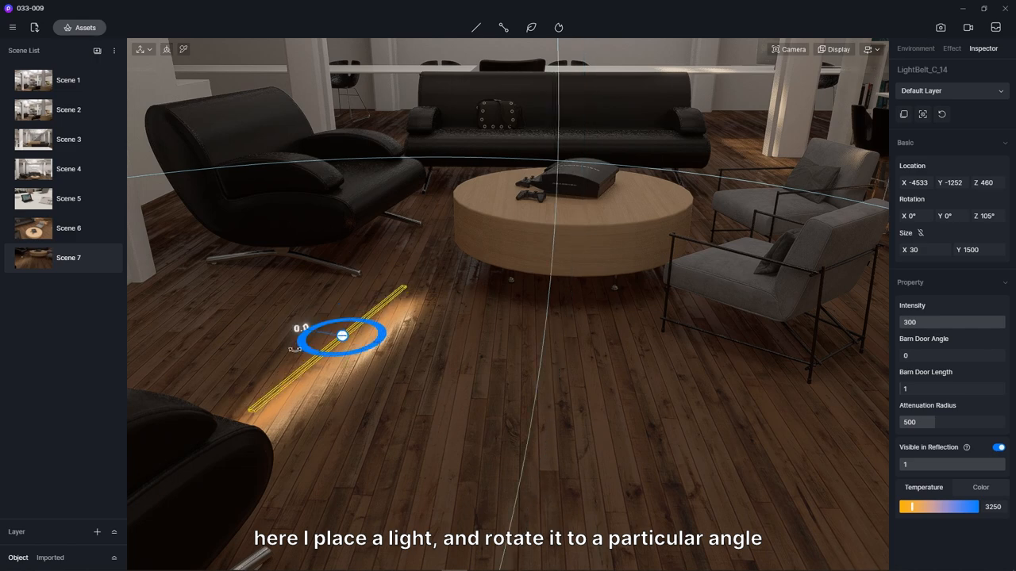
Step: Angle the strip light, then Alt-drag a copy and slide it along its local axes across the floor
{"action": "left_click_drag", "start_coordinate": [341, 334], "coordinate": [389, 342]}
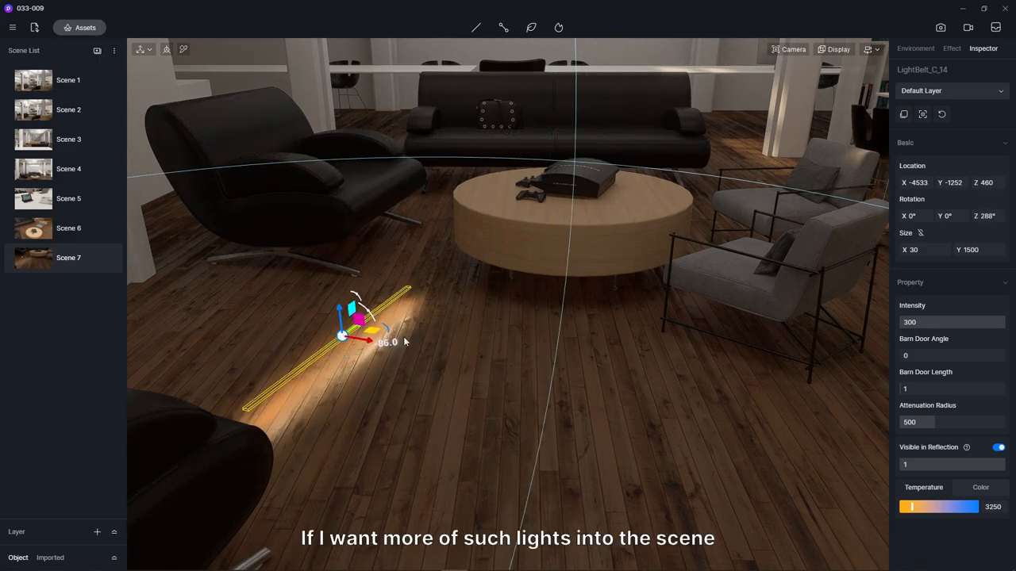
{"action": "left_click_drag", "start_coordinate": [362, 321], "coordinate": [556, 368]}
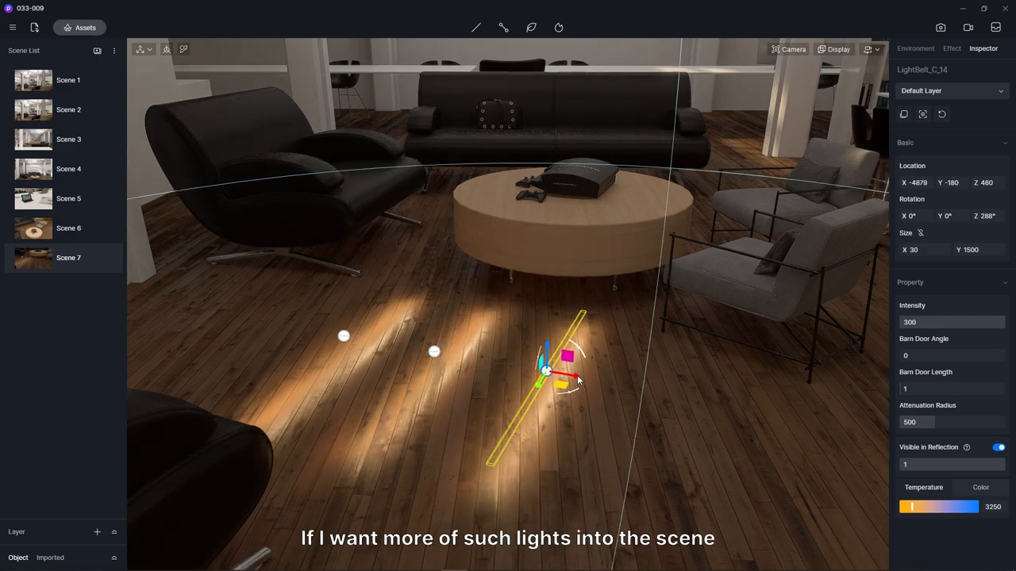
{"action": "left_click_drag", "start_coordinate": [547, 368], "coordinate": [682, 397]}
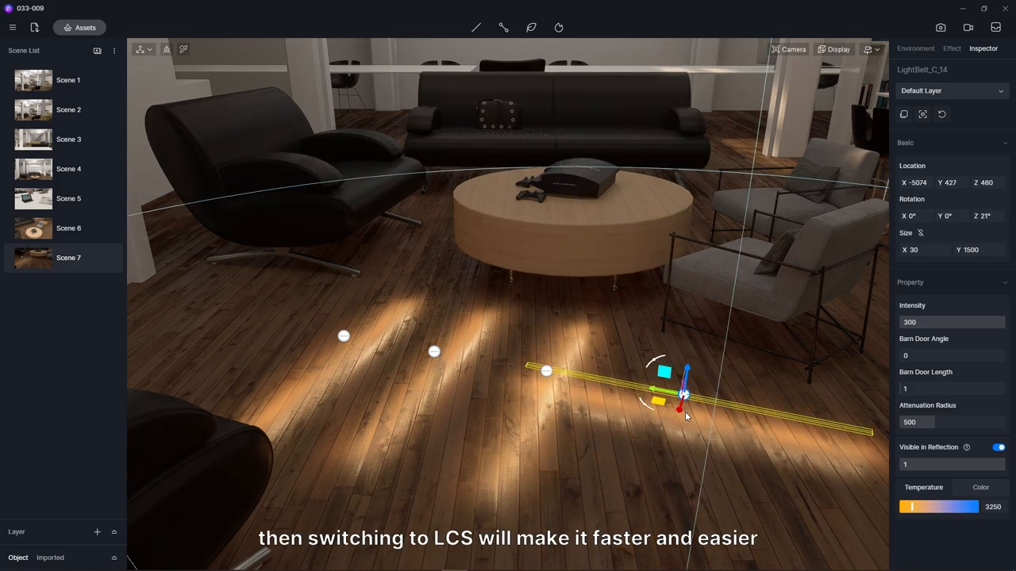
{"action": "left_click_drag", "start_coordinate": [682, 393], "coordinate": [651, 484]}
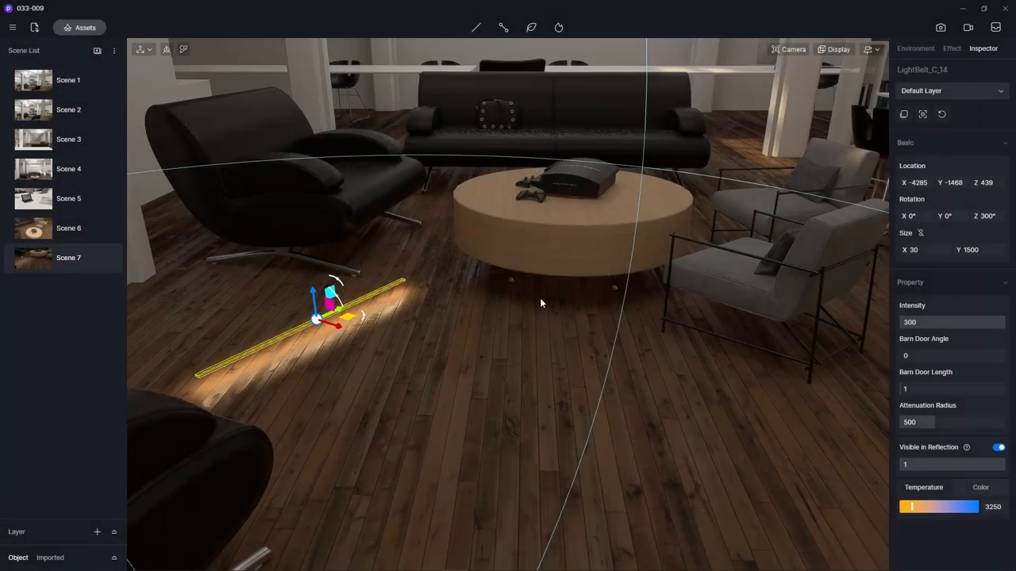
Step: Reselect the strip light and slide another copy along its local axis
{"action": "left_click", "coordinate": [184, 50]}
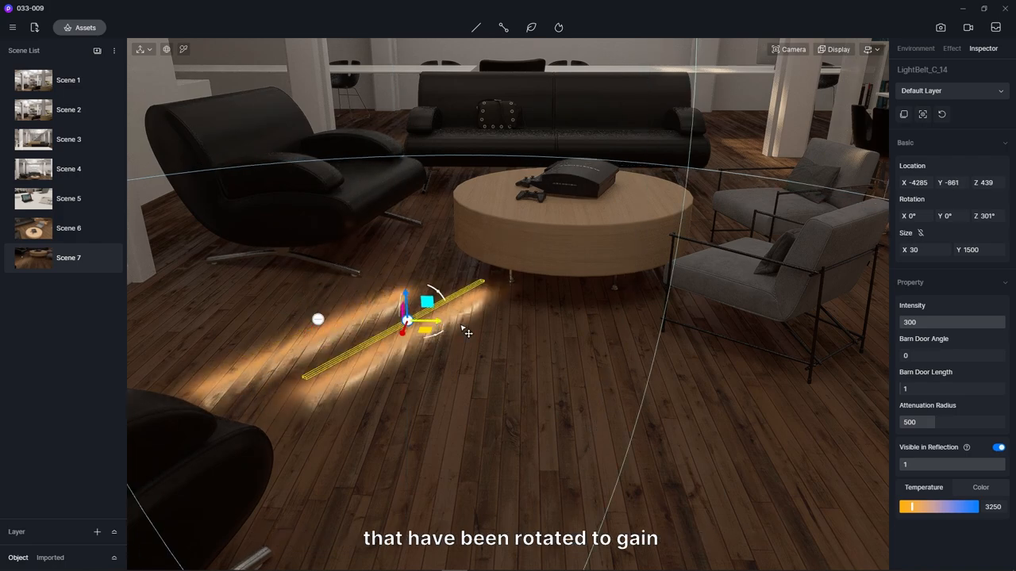
{"action": "left_click_drag", "start_coordinate": [410, 321], "coordinate": [606, 321]}
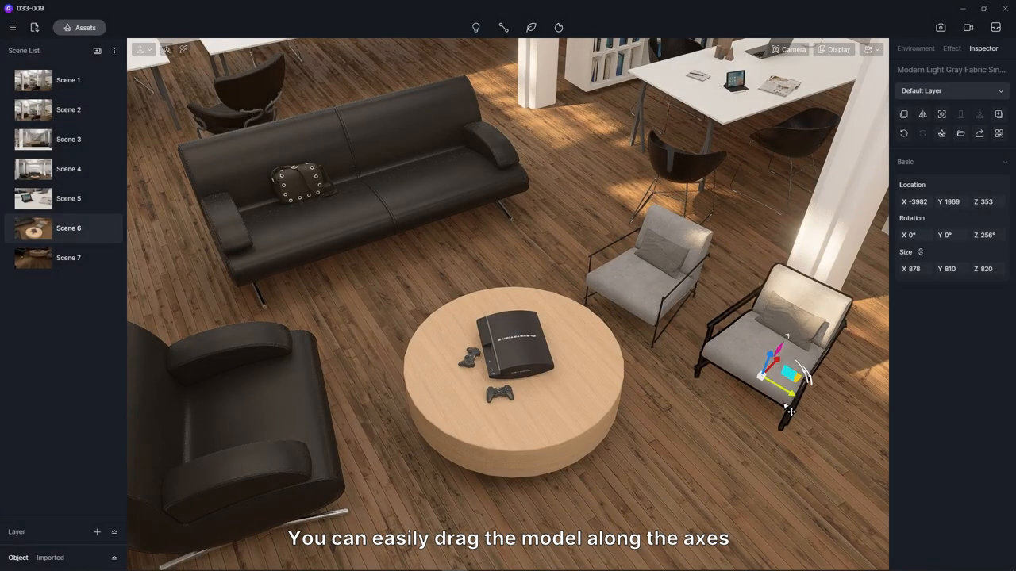
Step: Move the grey armchair along its local axes toward the coffee table
{"action": "left_click_drag", "start_coordinate": [781, 381], "coordinate": [717, 452]}
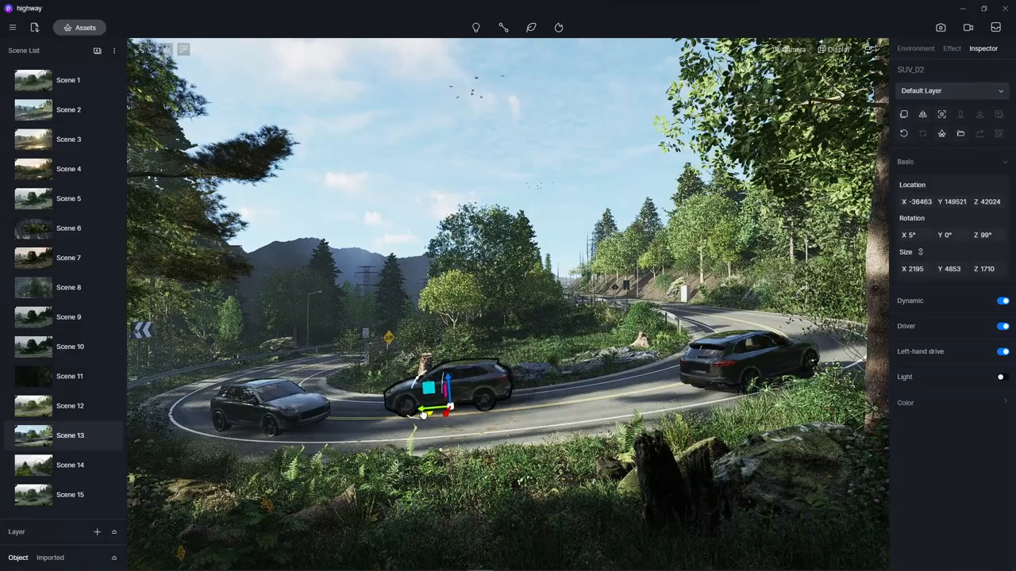
Step: Select an SUV on the winding mountain road in Scene 13
{"action": "left_click", "coordinate": [70, 464]}
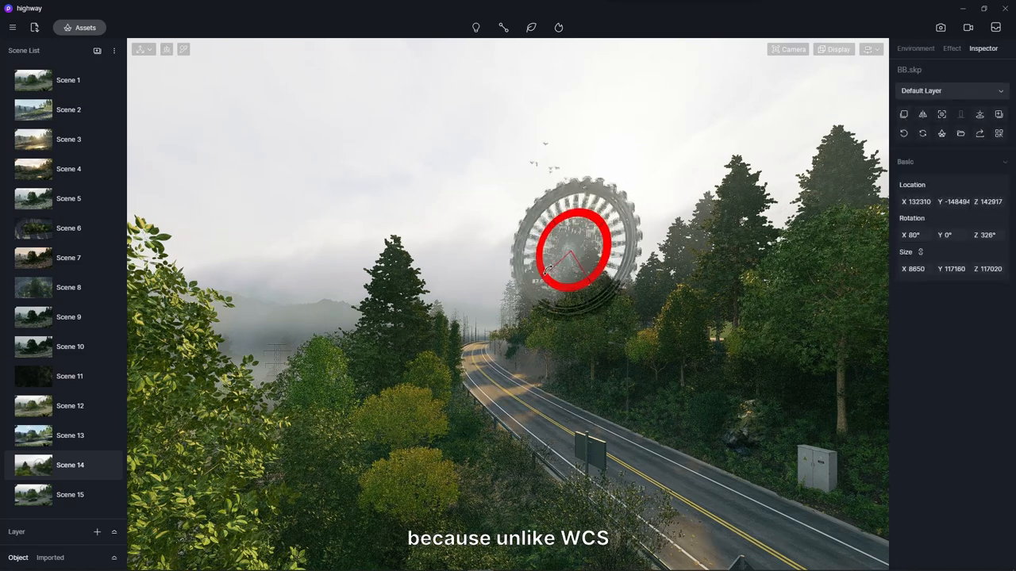
Step: In Video mode, add two shots of the ferris wheel at different rotation angles for a six-second clip
{"action": "left_click", "coordinate": [968, 27]}
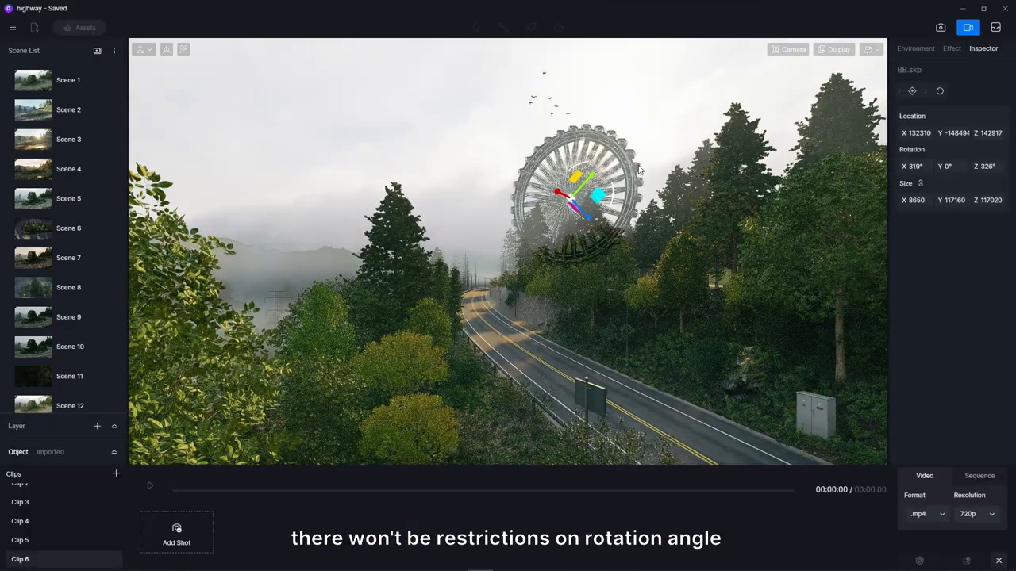
{"action": "left_click", "coordinate": [176, 531]}
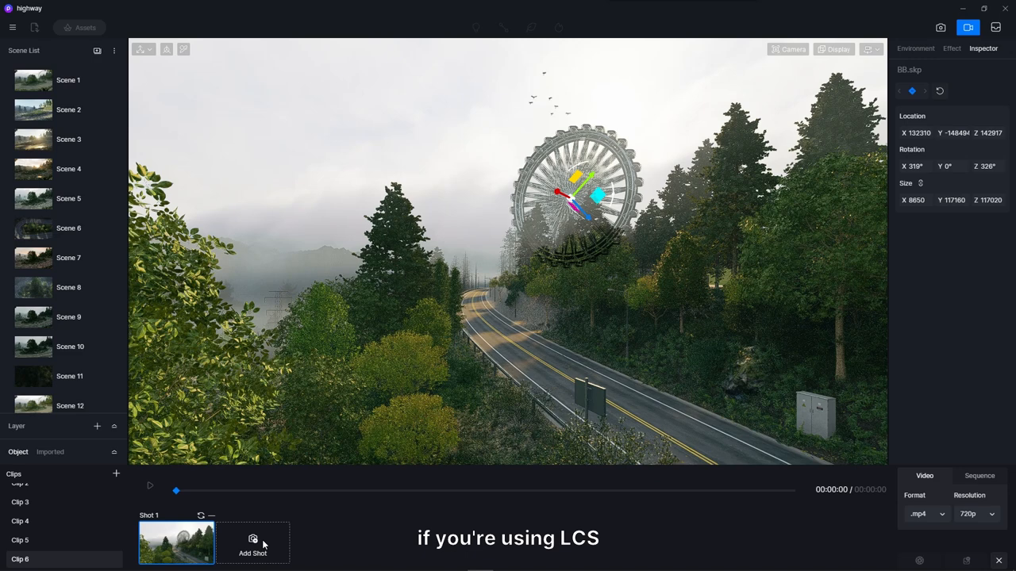
{"action": "left_click", "coordinate": [253, 542]}
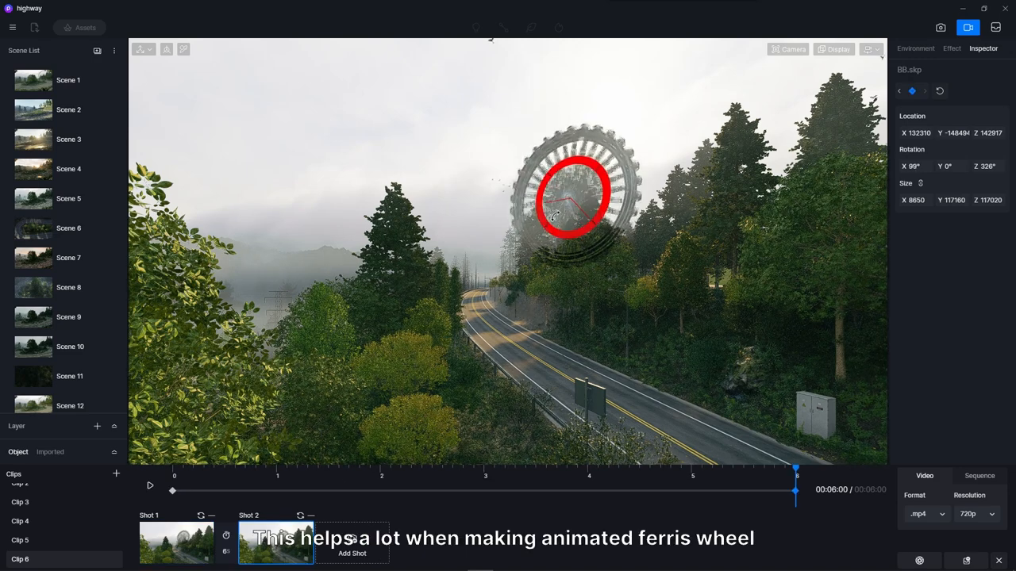